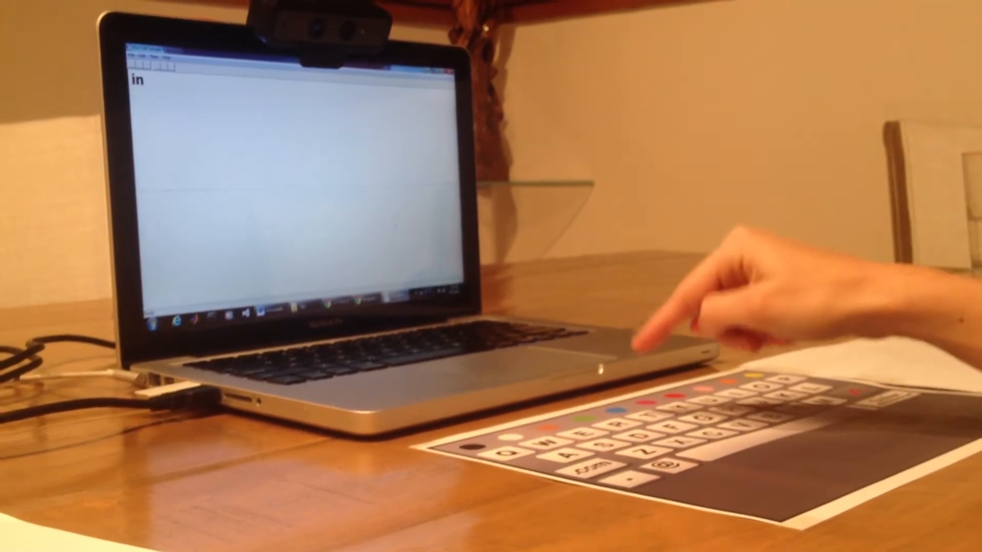
type("tel")
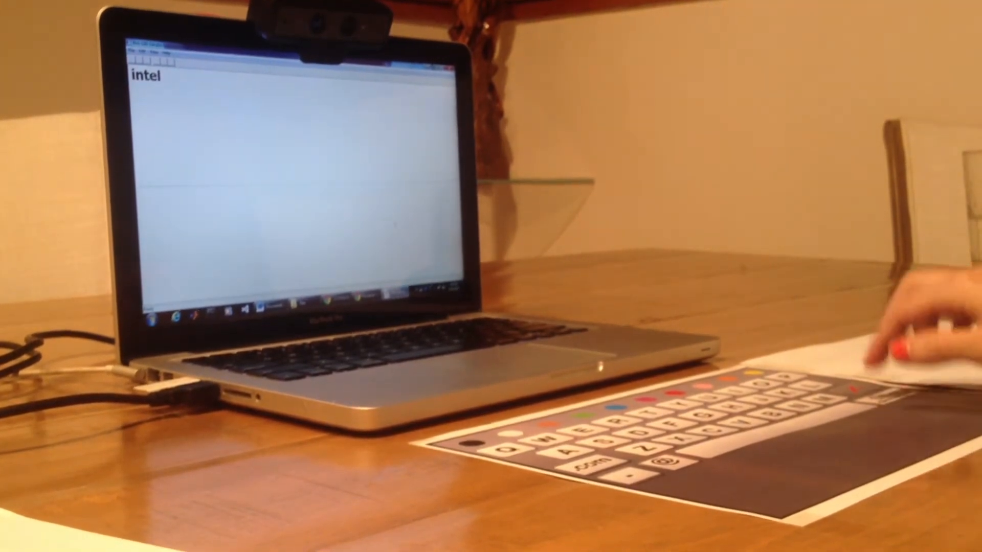
type("kkukh")
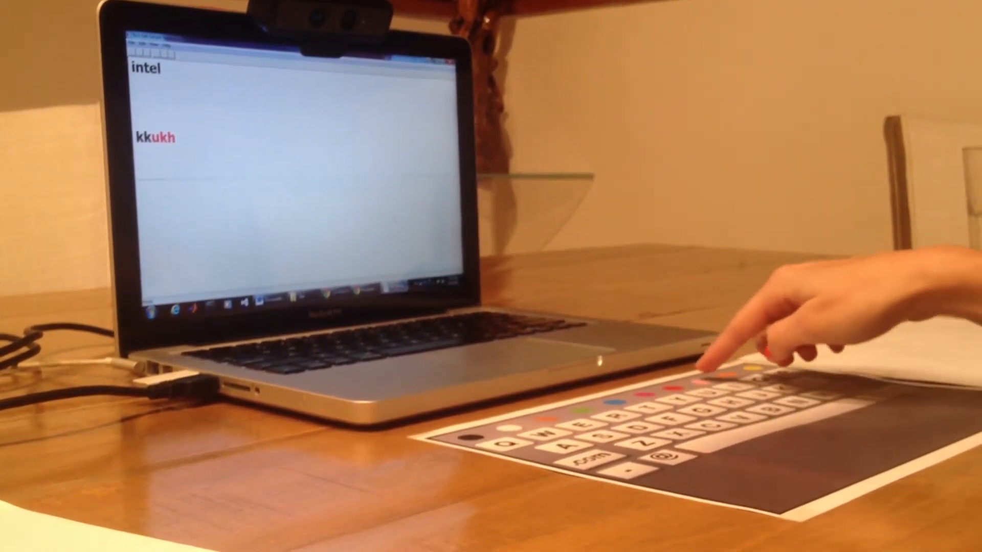
type("t")
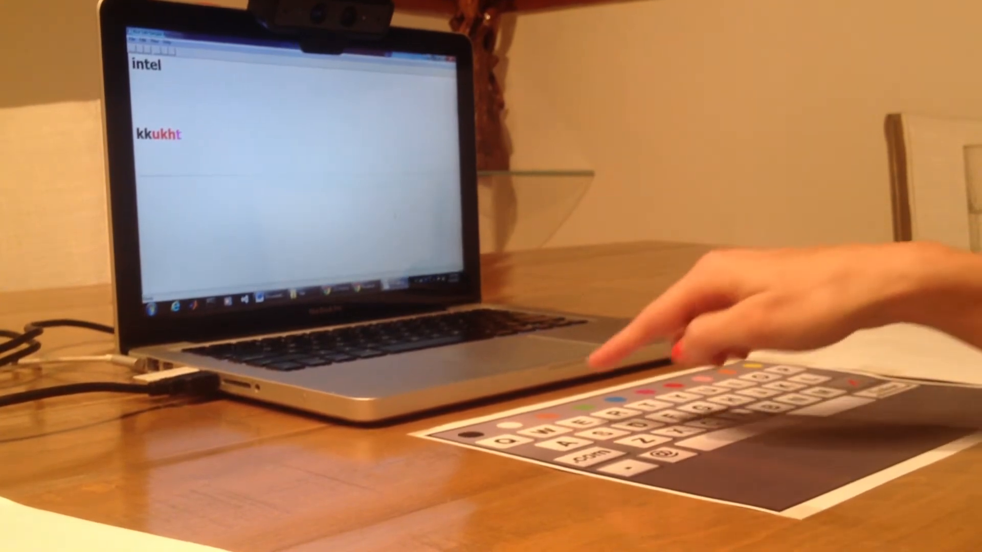
type("eht")
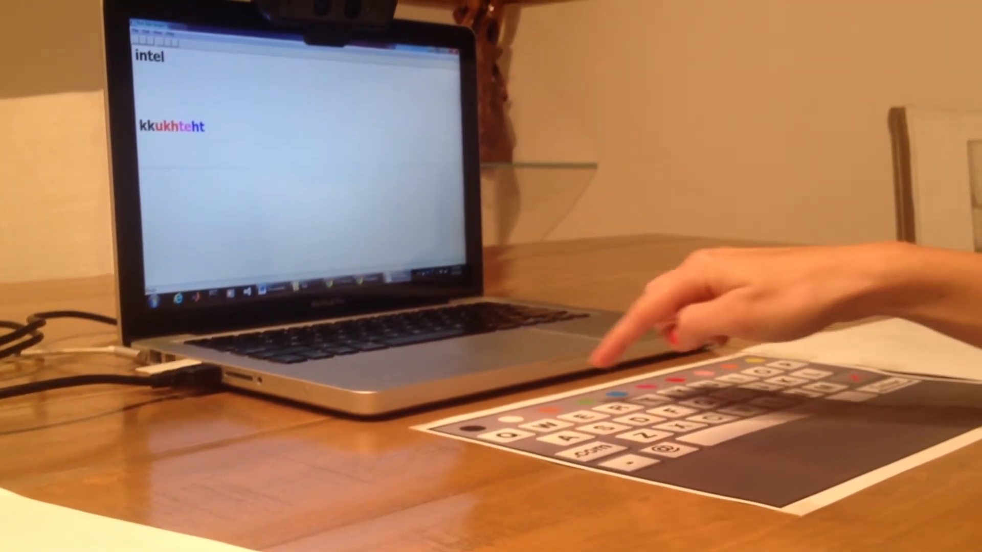
type("dd")
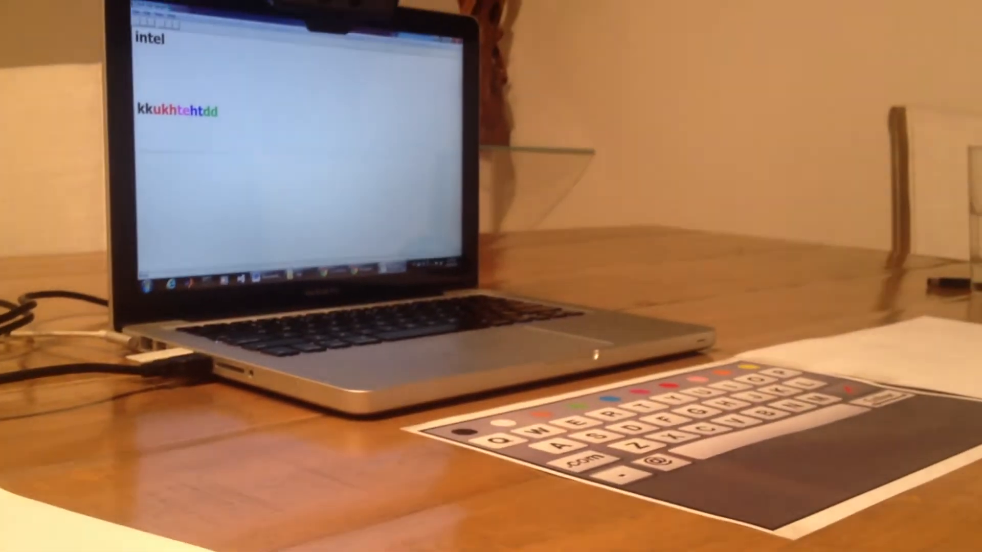